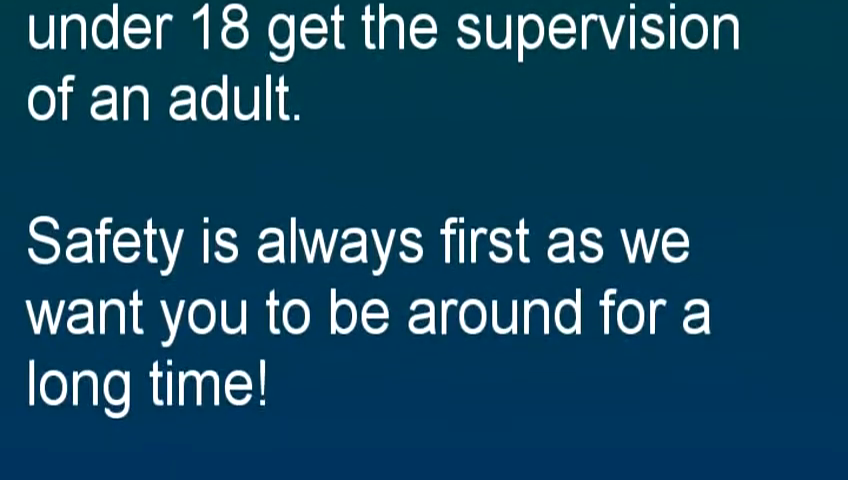
scroll(down, 3)
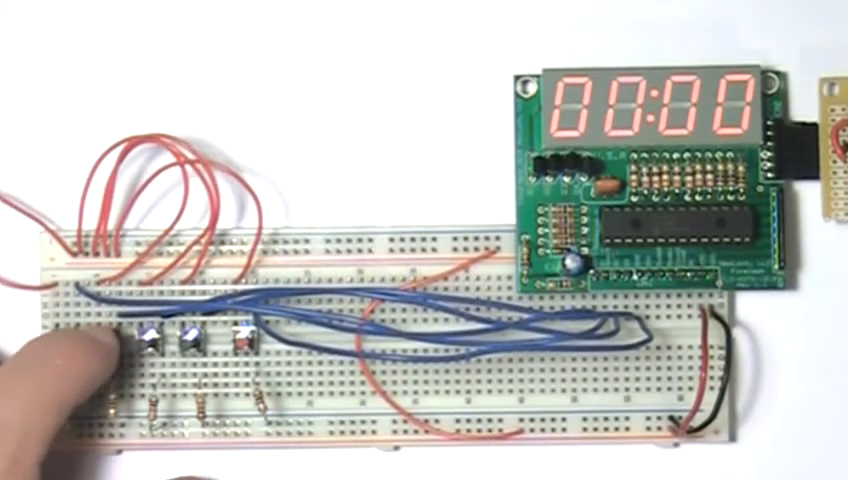
click(156, 336)
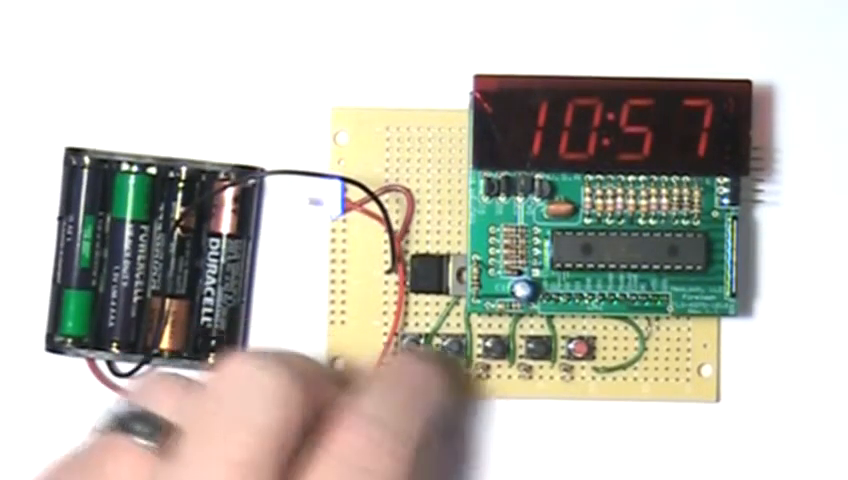
click(424, 356)
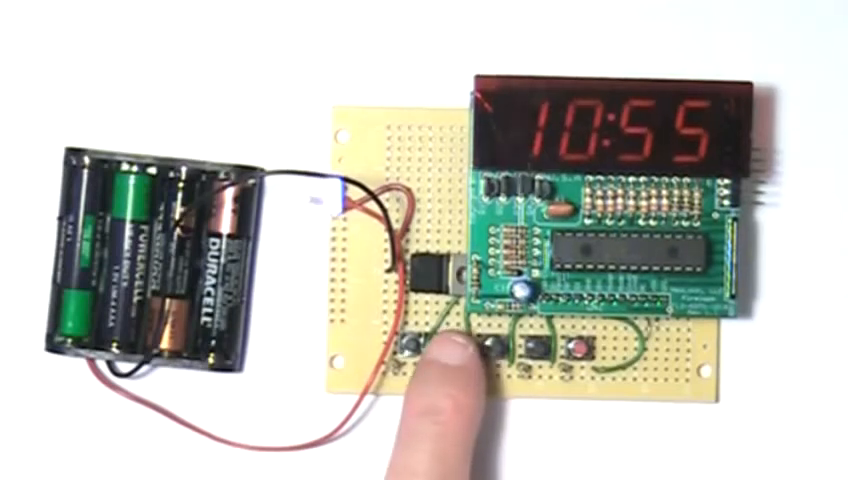